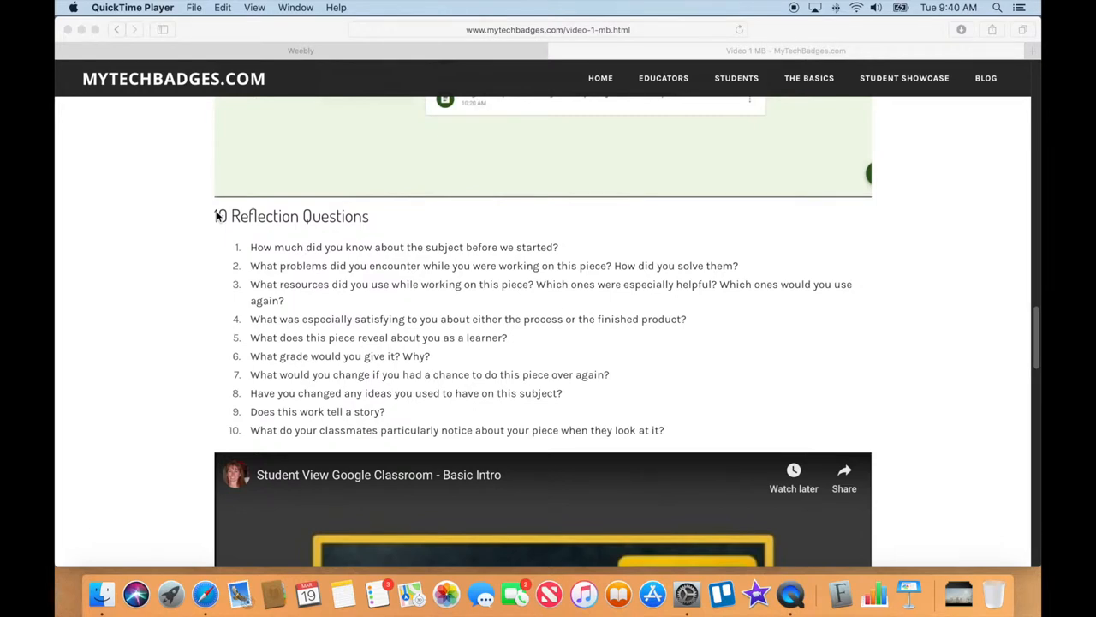
mouse_move(514, 240)
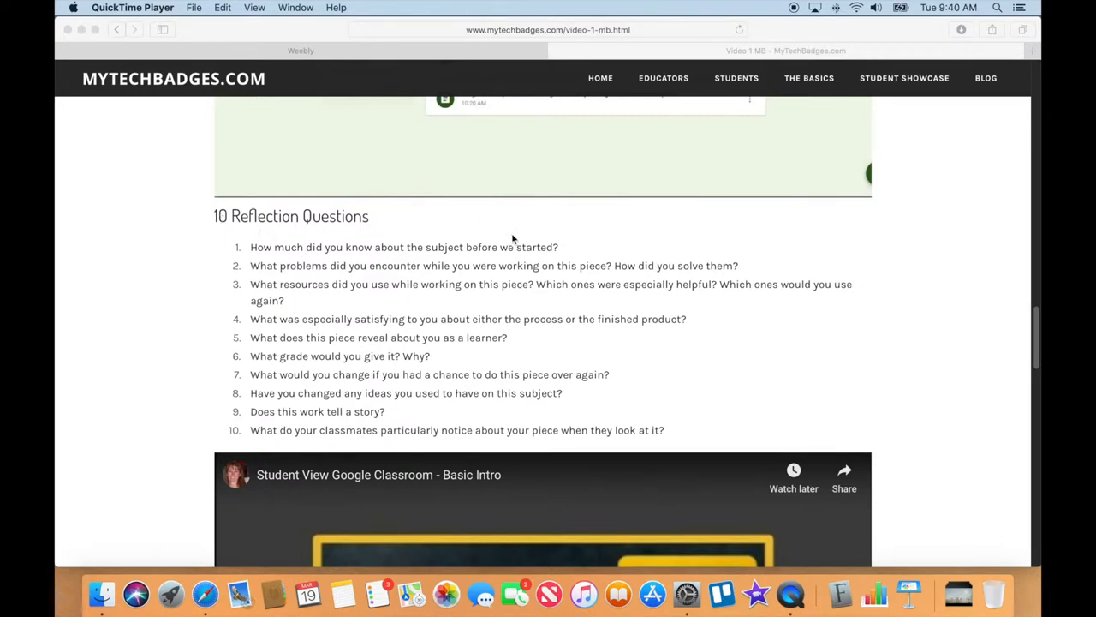
mouse_move(755, 592)
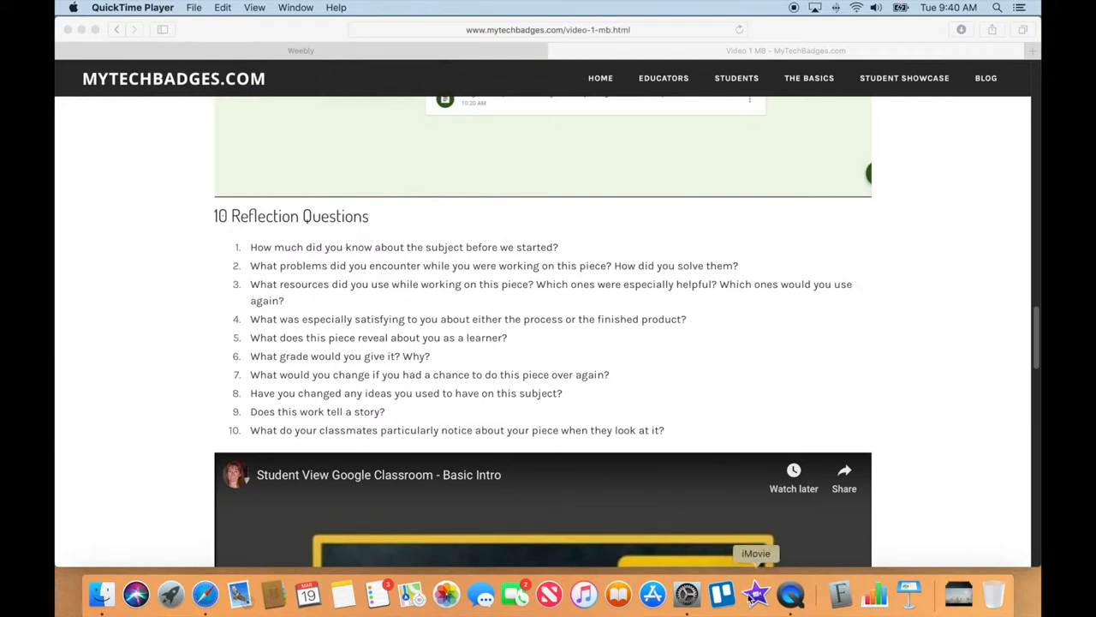
mouse_move(1017, 7)
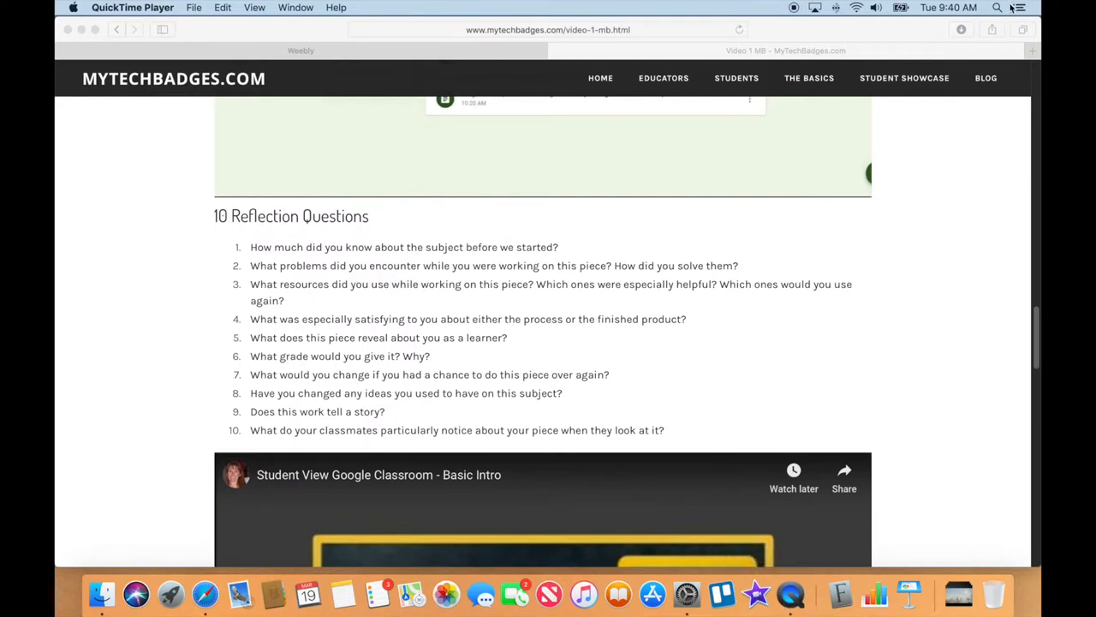
- Launch iMovie from Spotlight by searching 'imovie'
click(996, 7)
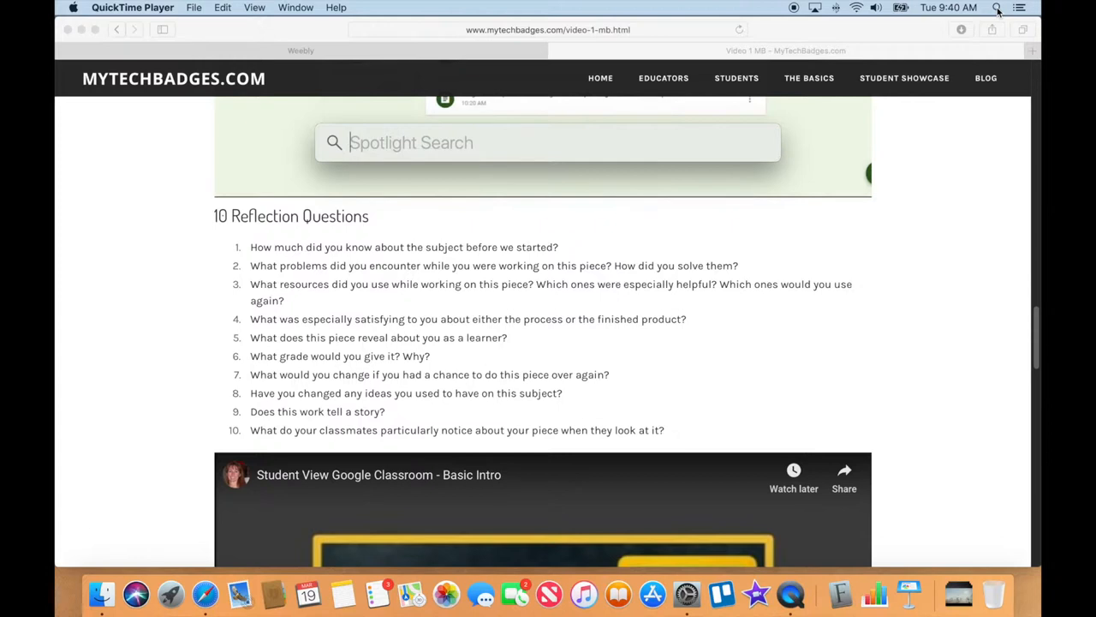
text(imovie)
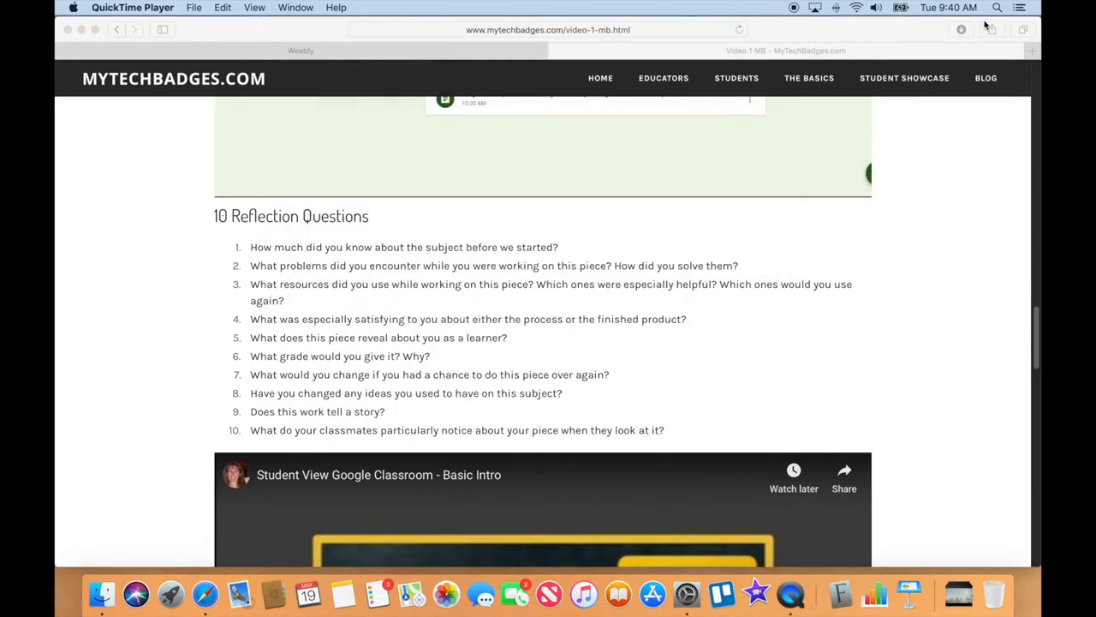
click(757, 593)
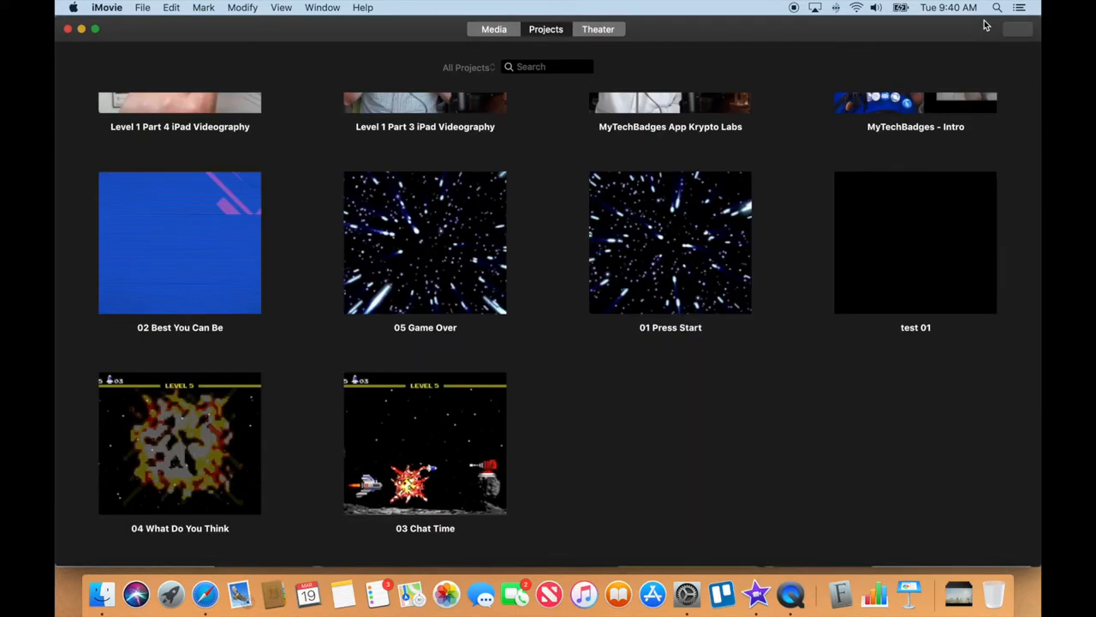
- Scroll the projects browser up until the Create New tile is visible
scroll(up, 3)
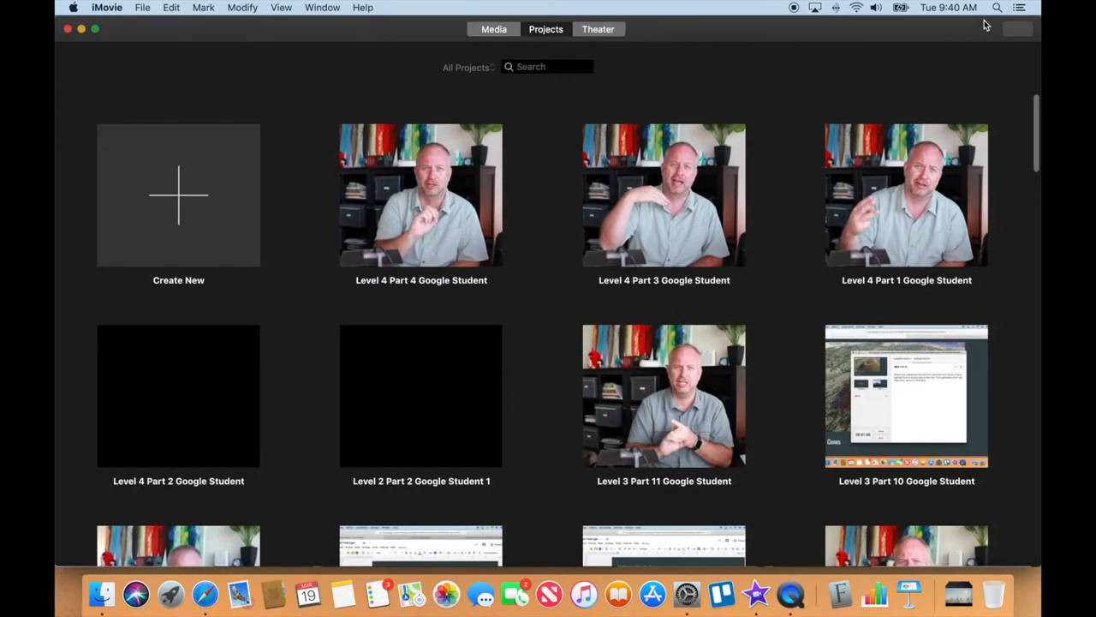
mouse_move(500, 229)
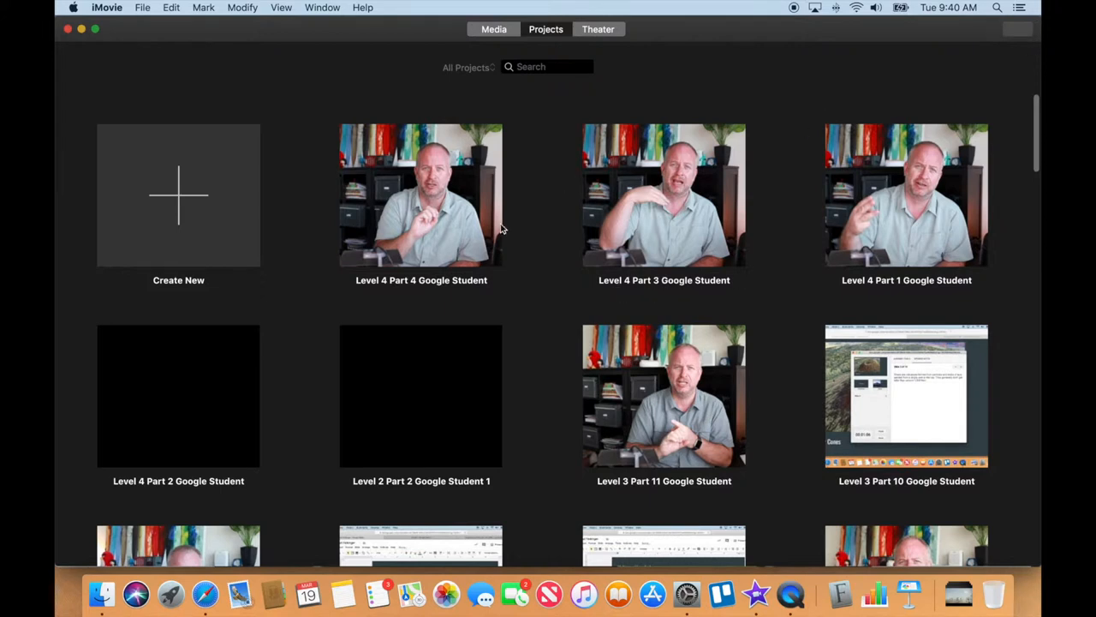
mouse_move(685, 281)
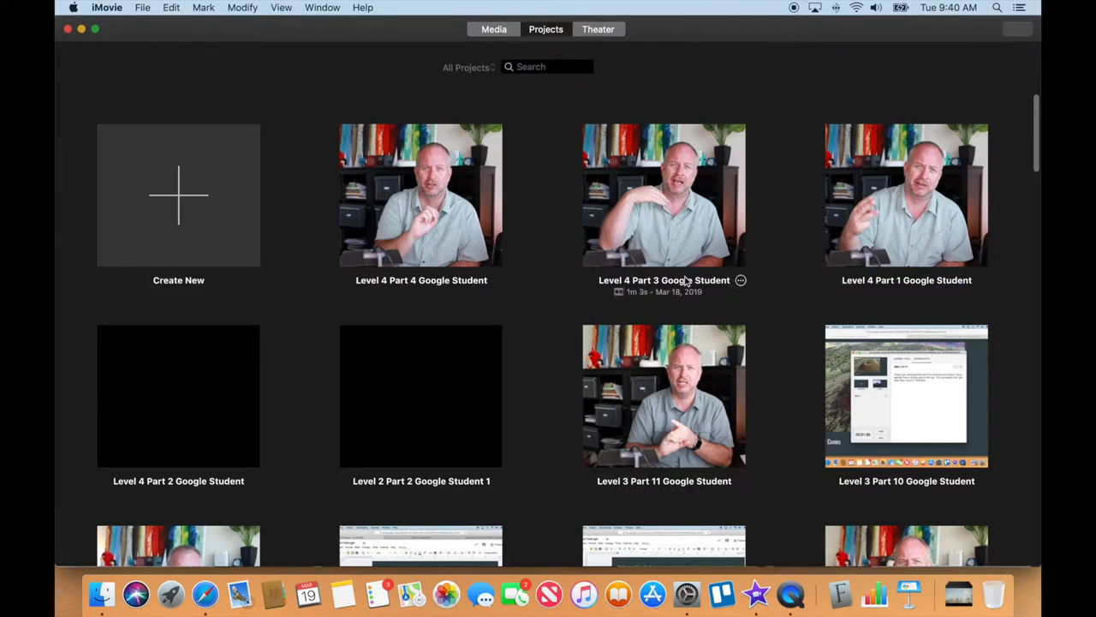
mouse_move(471, 209)
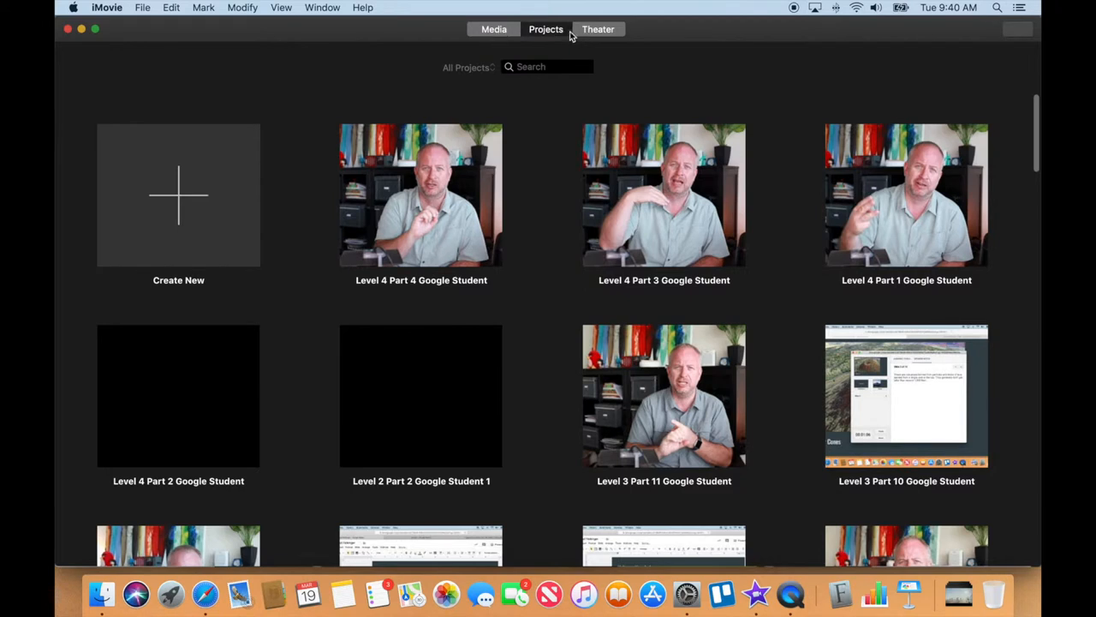
mouse_move(226, 214)
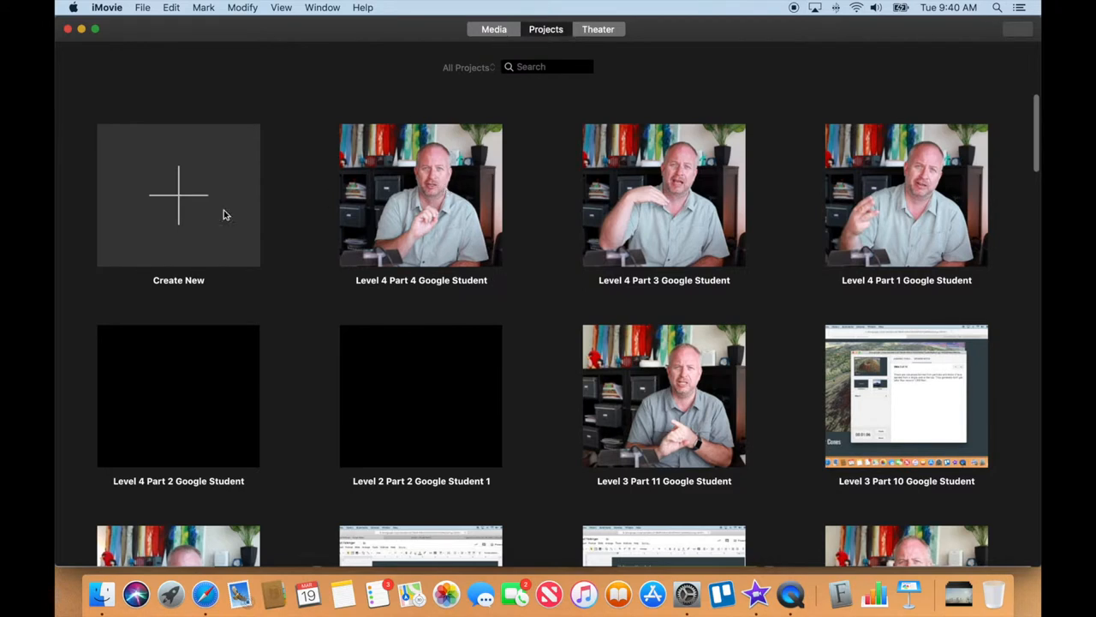
- Create a new empty Movie project (not a Trailer) from the Create New tile
click(178, 195)
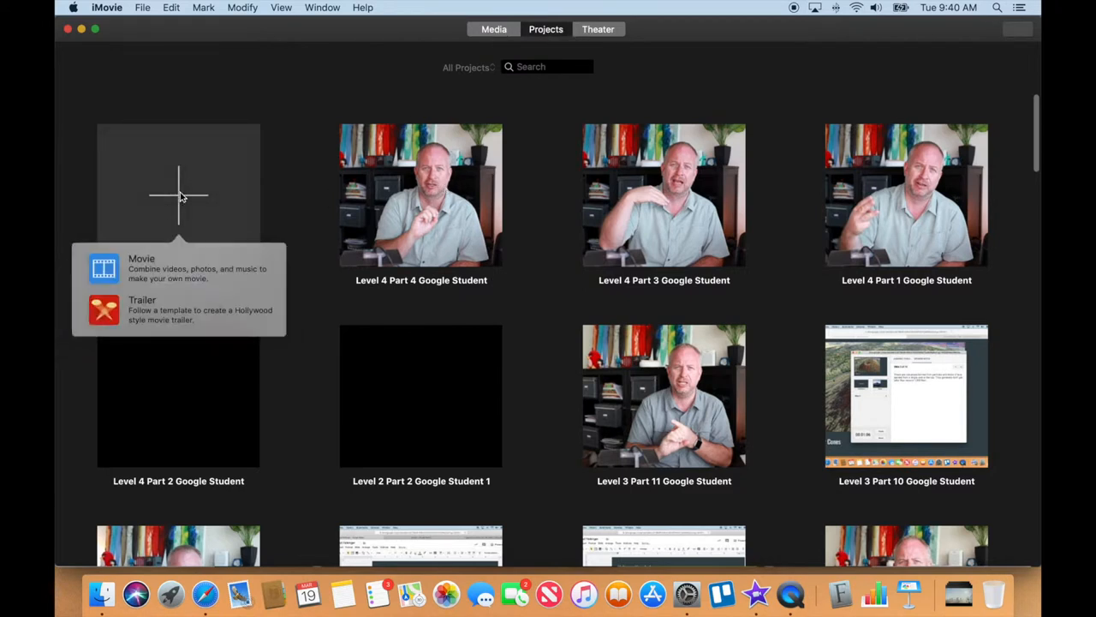
mouse_move(152, 271)
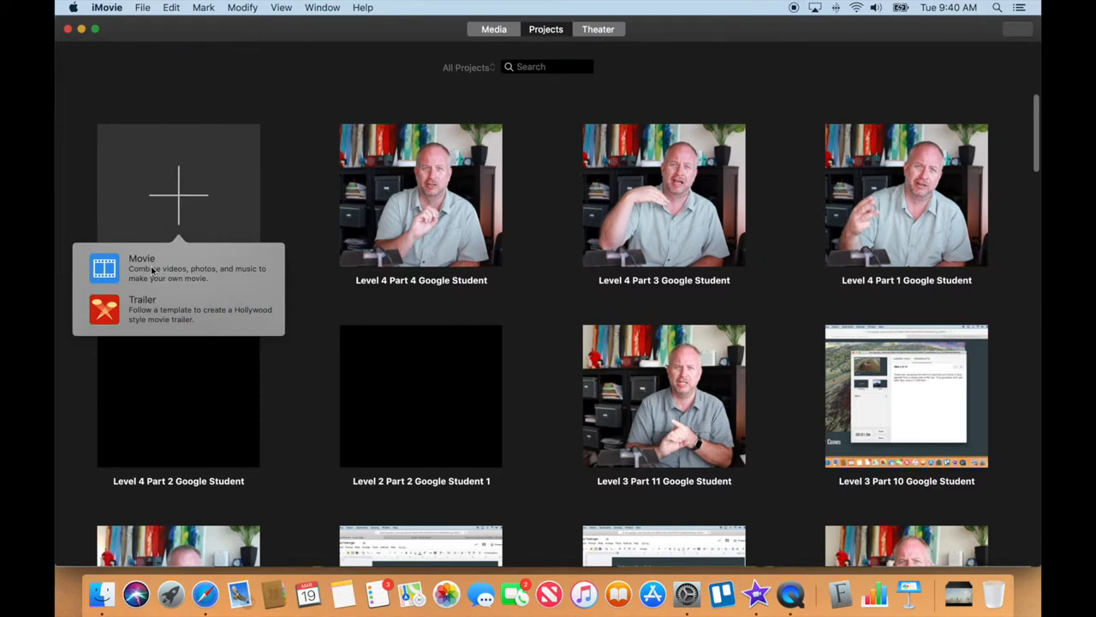
click(140, 268)
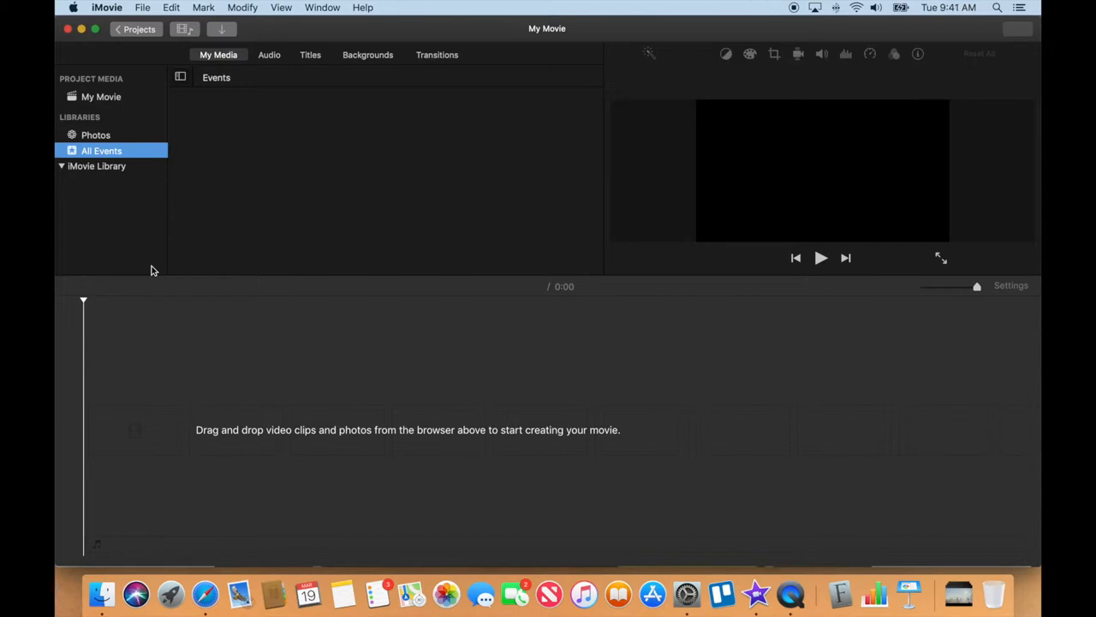
mouse_move(170, 300)
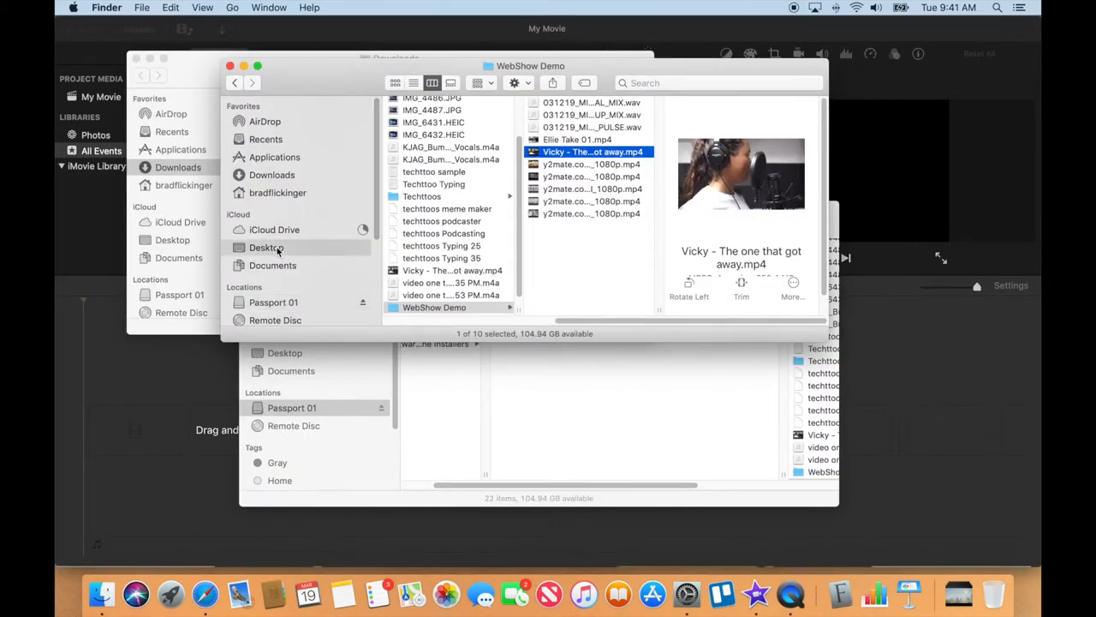
- Drag 'Gold Rush Reflection Take 01.mov' from Finder's Desktop onto the movie timeline
click(267, 246)
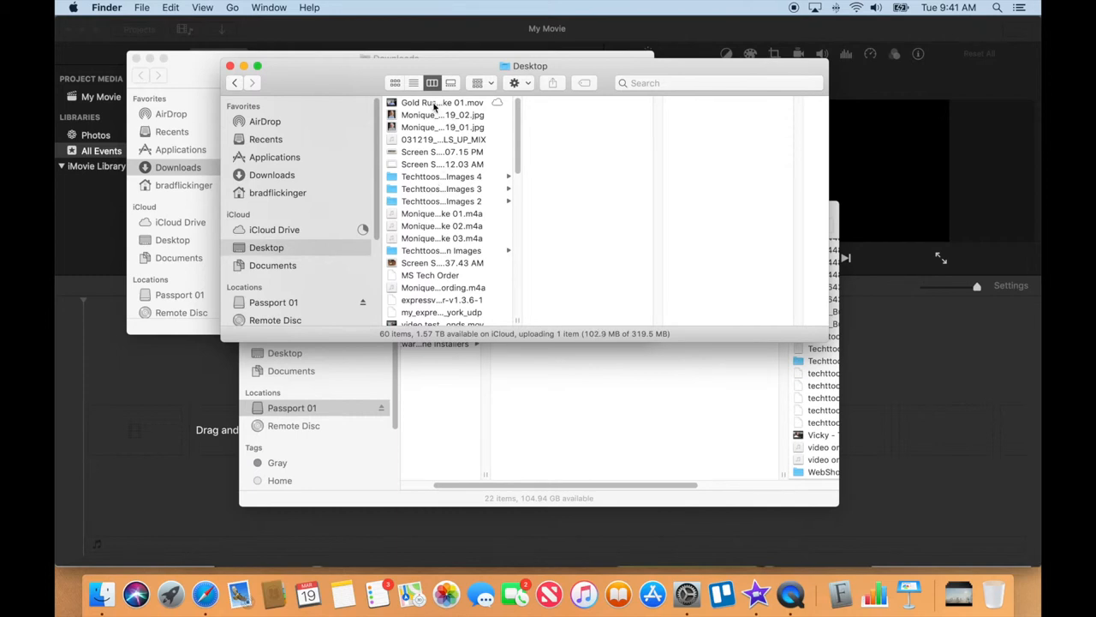
click(442, 103)
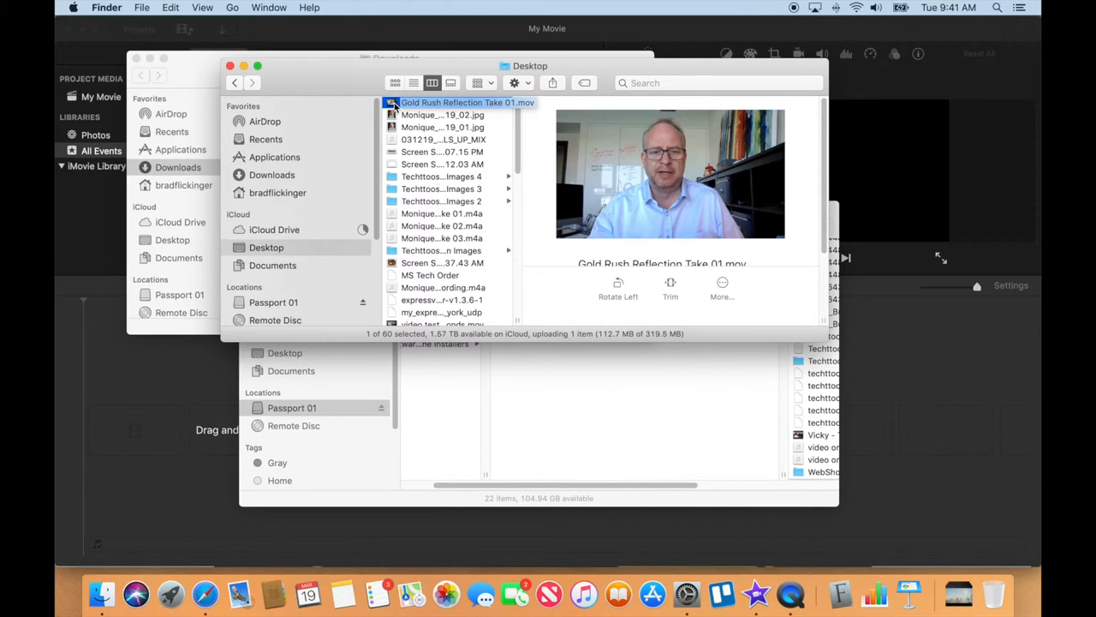
drag(468, 102, 310, 346)
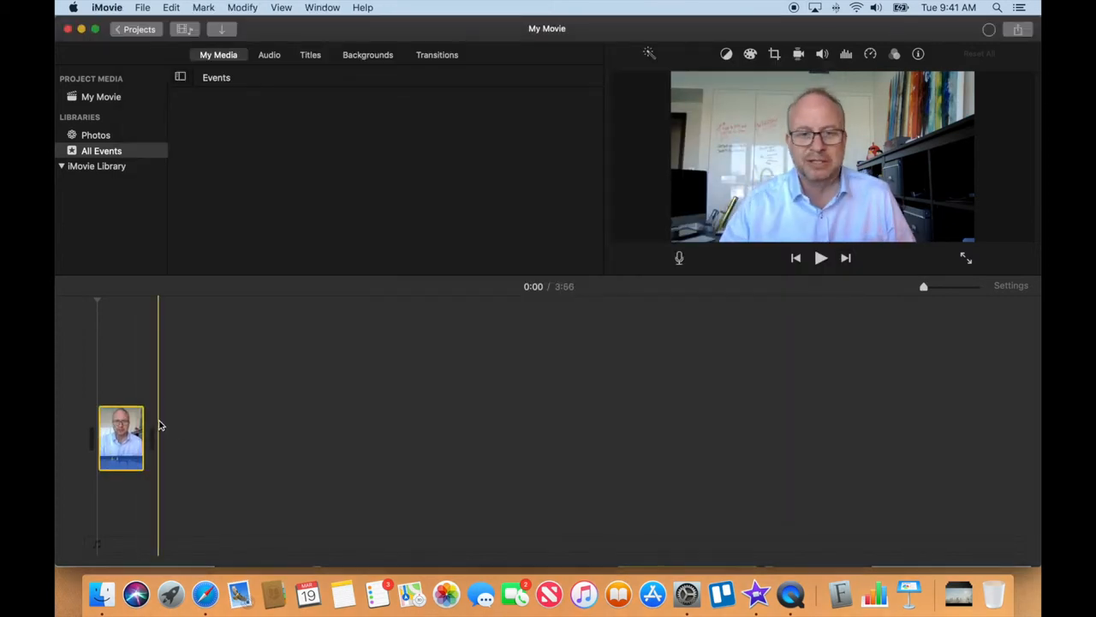
mouse_move(140, 421)
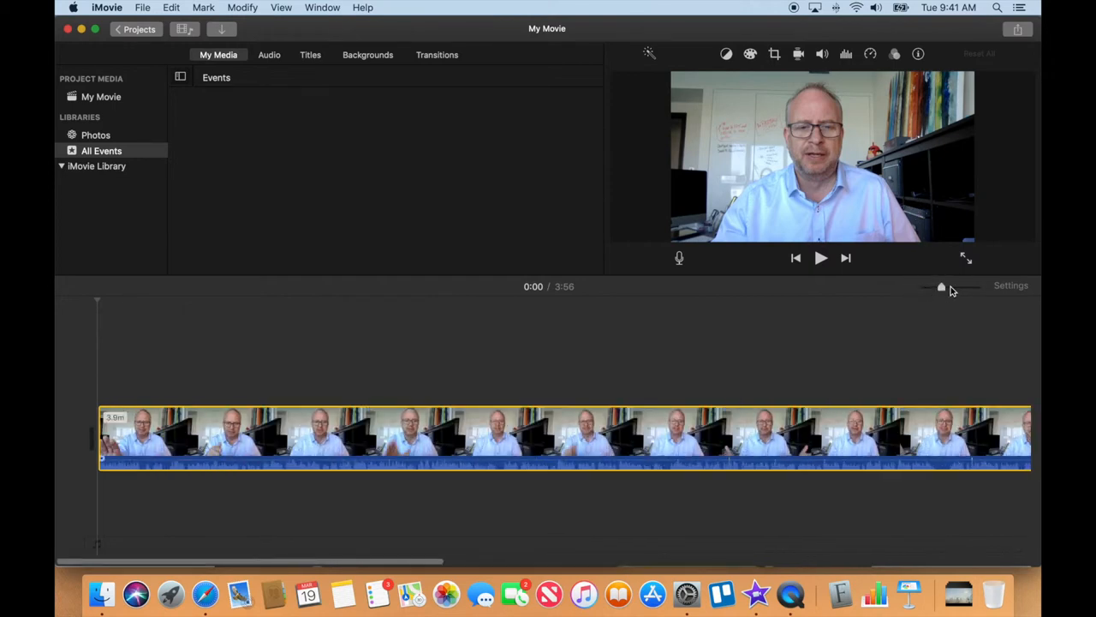
- Zoom the timeline so the reflection clip shows as a full filmstrip
click(685, 431)
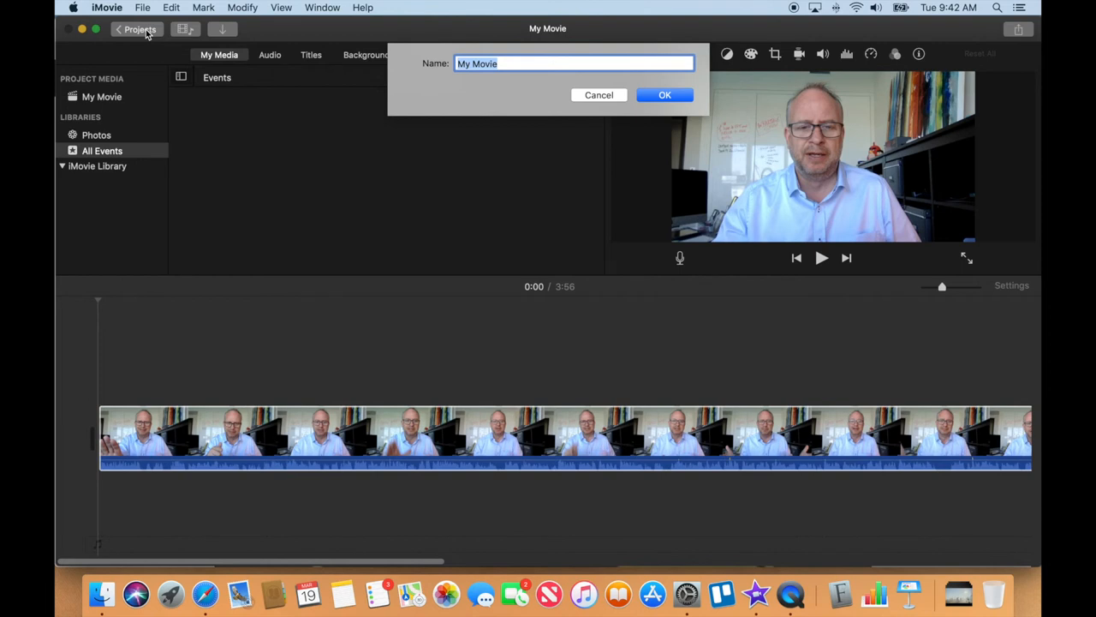
- Rename the project to 'Gold Rush Reflection Brad F' and confirm
text(Gold Rush Ref)
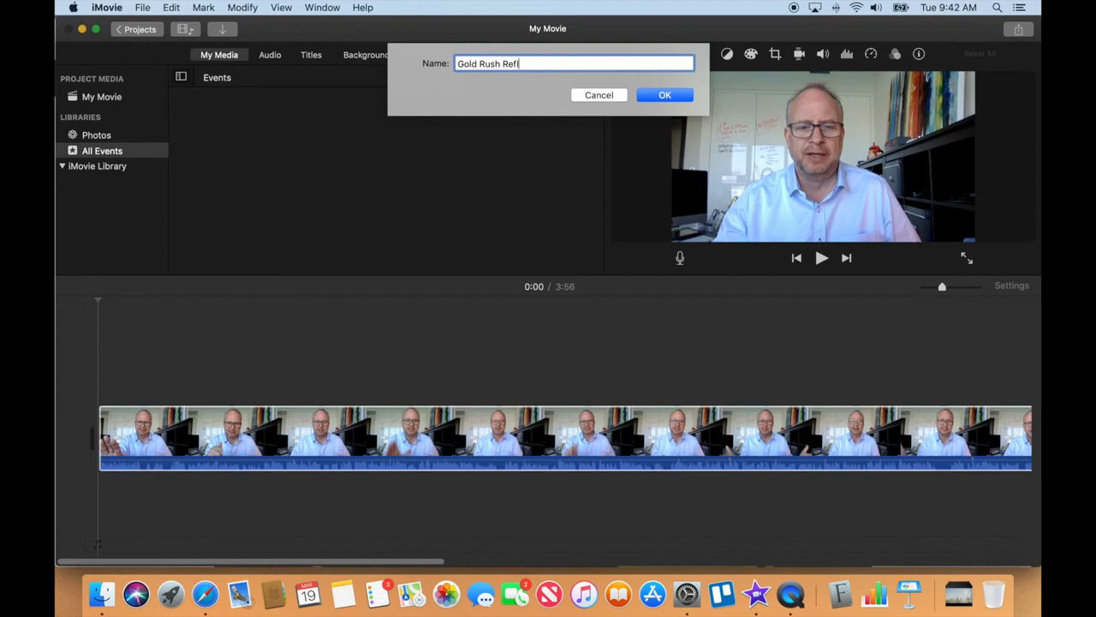
text(lection)
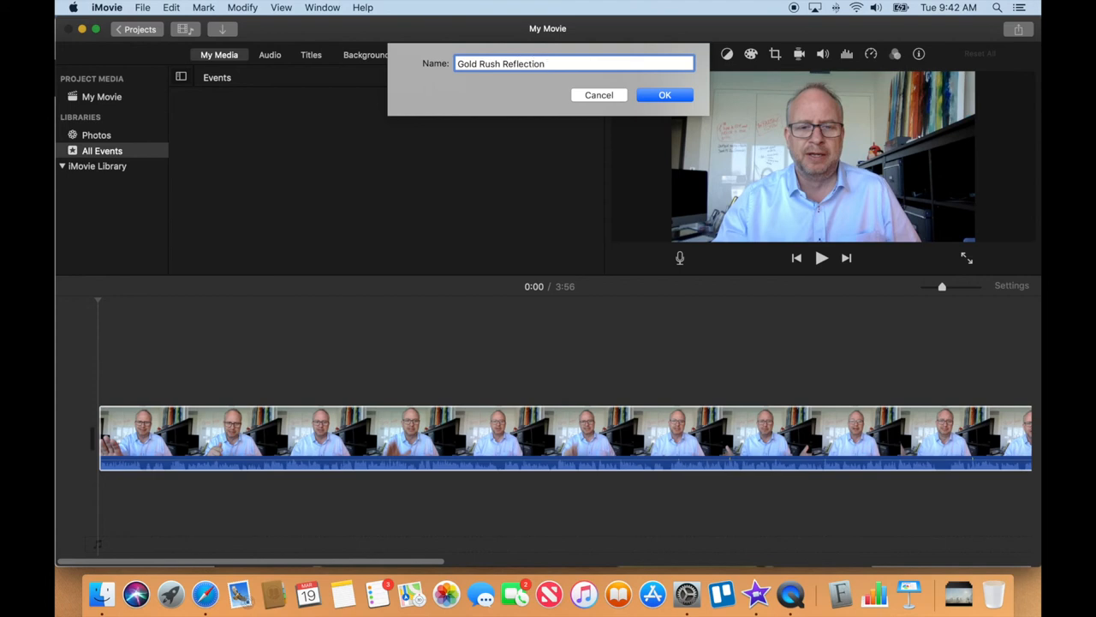
text(Brad F)
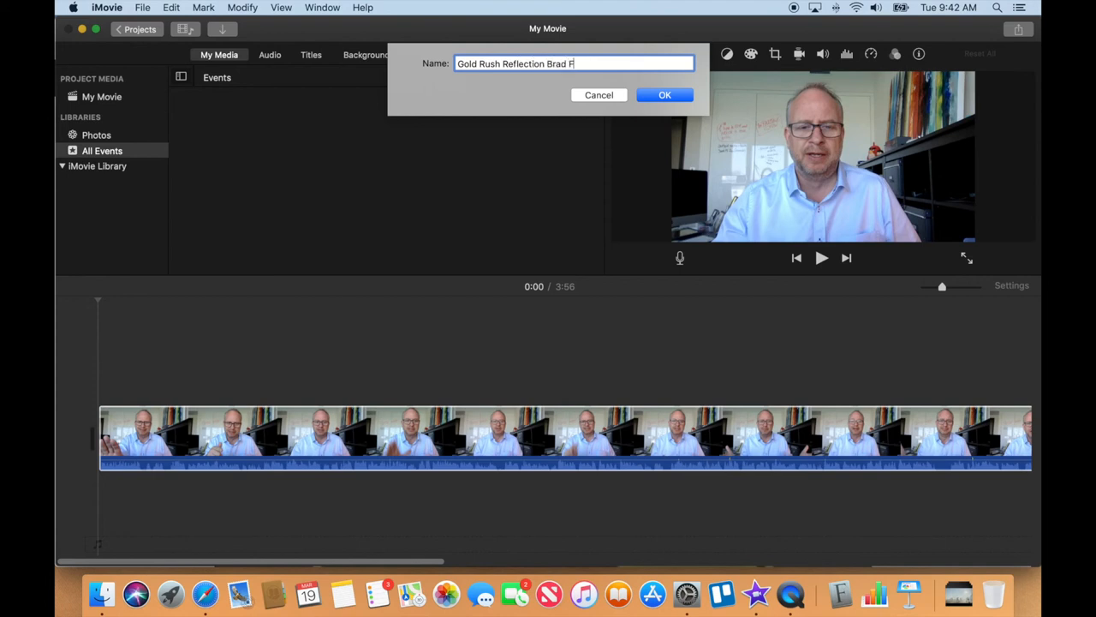
mouse_move(665, 96)
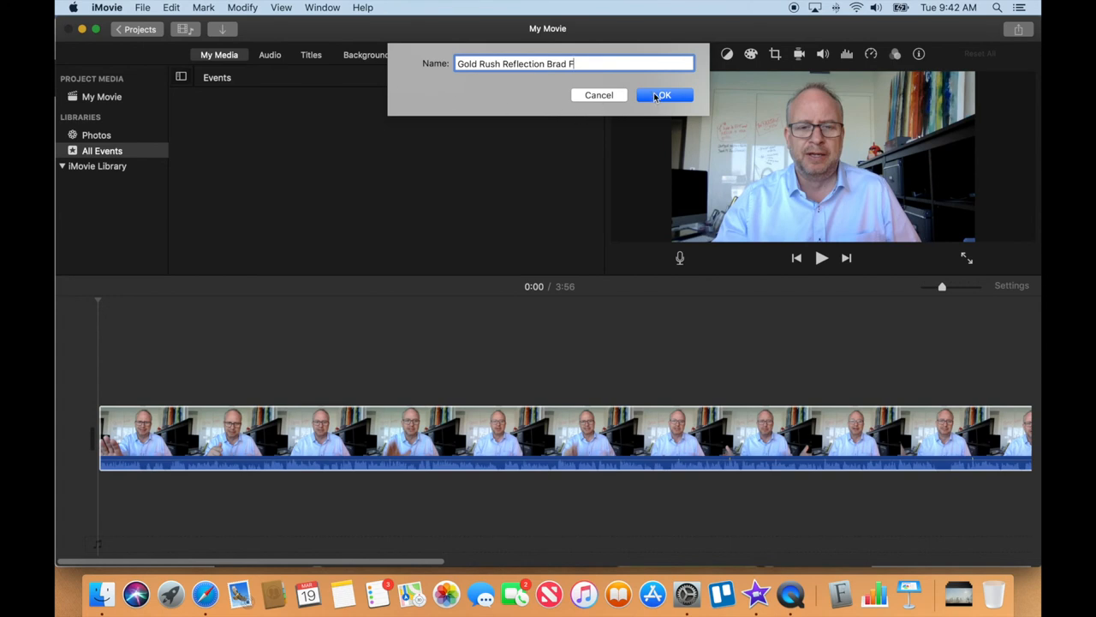
click(665, 95)
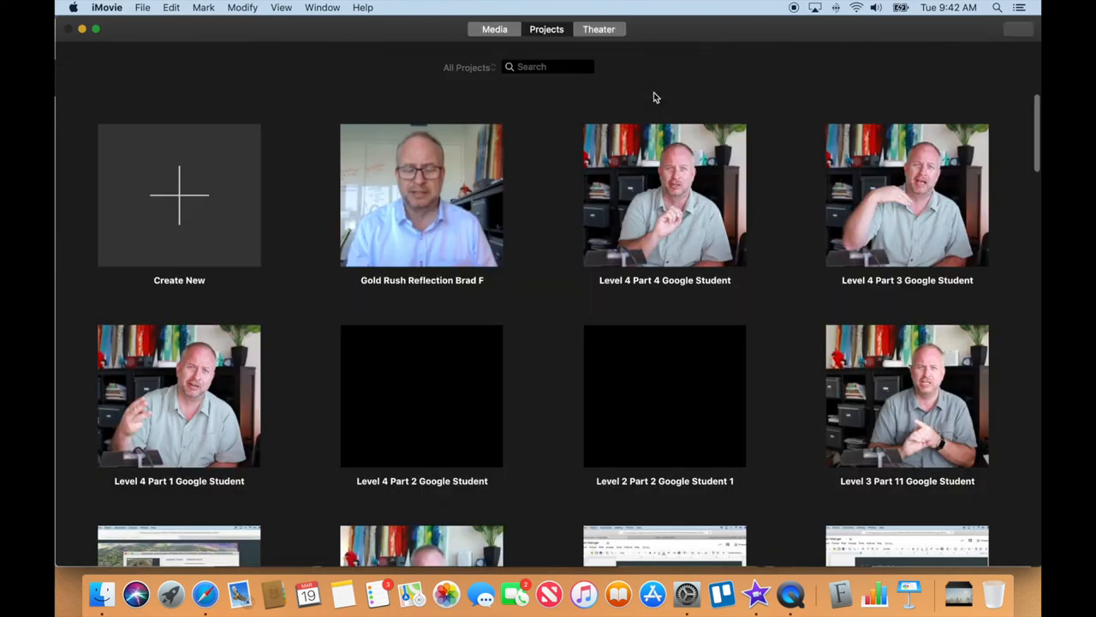